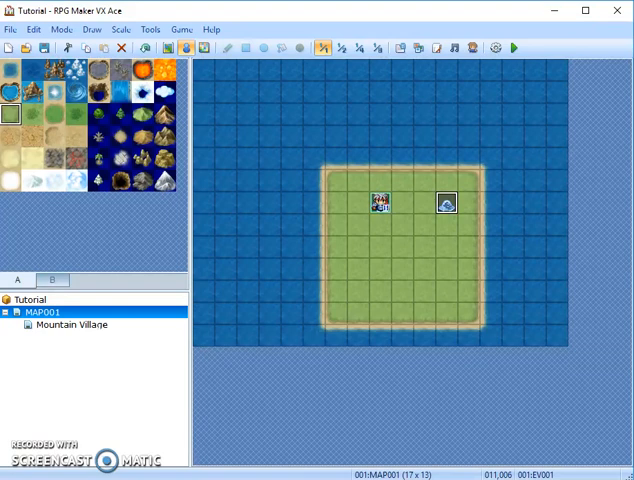
# Insert a Fadeout Screen command before Transfer Player in island event EV001, then confirm
pyautogui.click(513, 49)
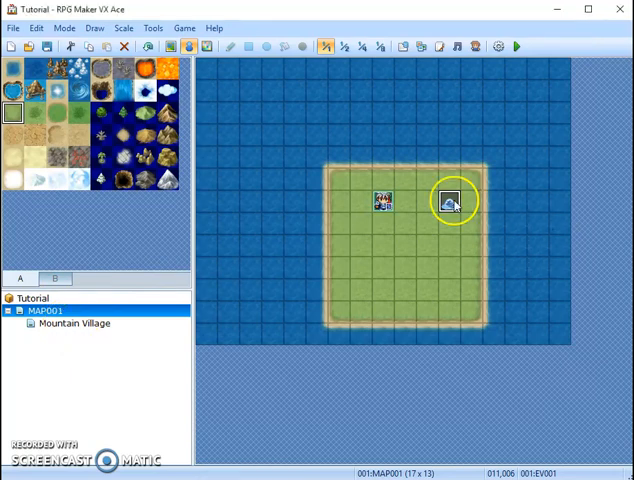
pyautogui.doubleClick(450, 201)
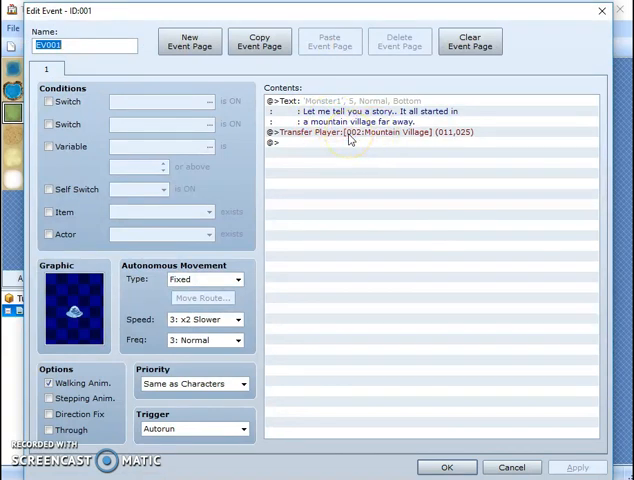
pyautogui.rightClick(349, 132)
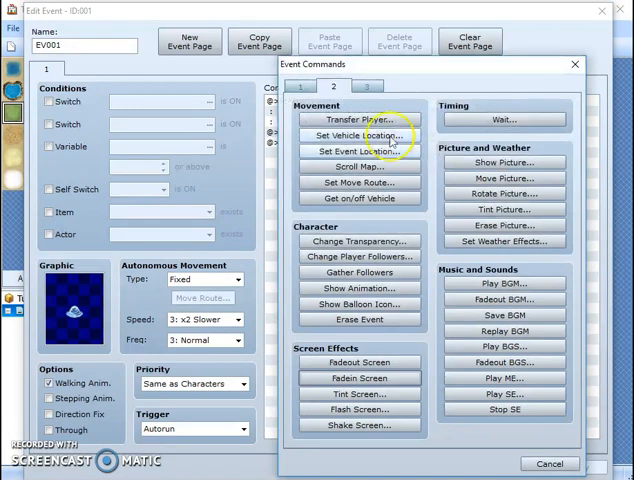
pyautogui.click(357, 119)
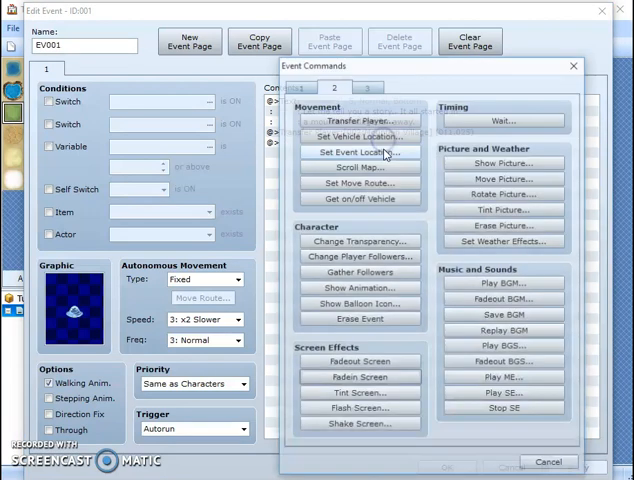
pyautogui.click(300, 87)
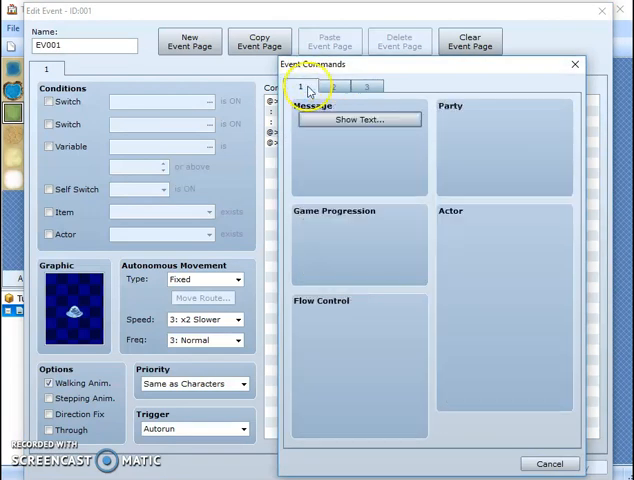
pyautogui.click(332, 86)
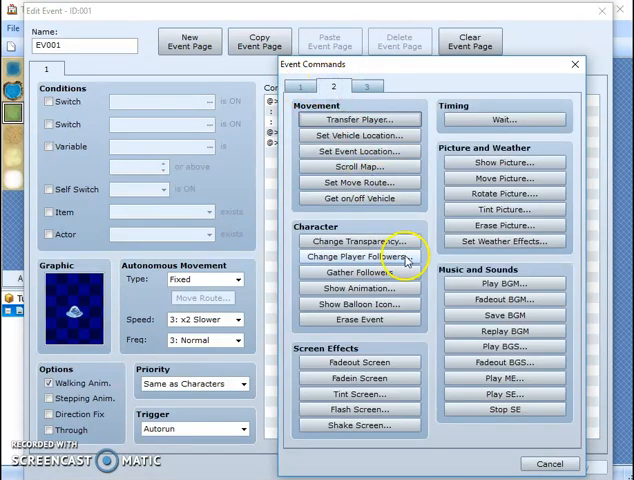
pyautogui.moveTo(359, 361)
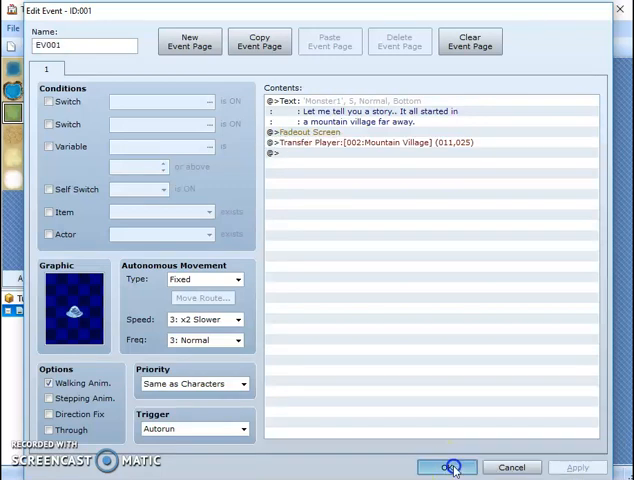
pyautogui.click(450, 467)
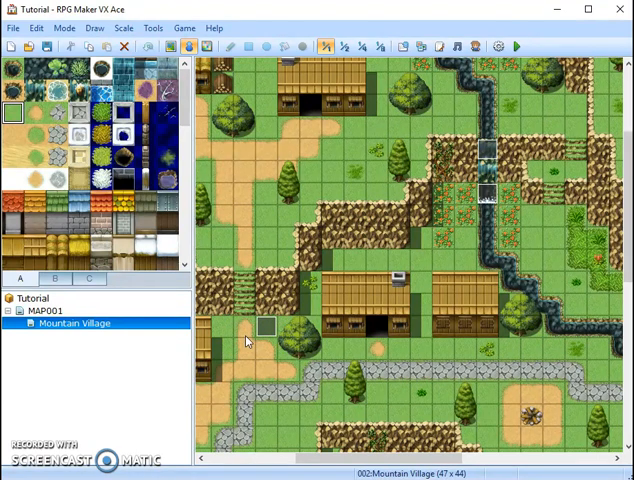
# Select the event tile EV001 at 013,019 on the Mountain Village map
pyautogui.click(265, 327)
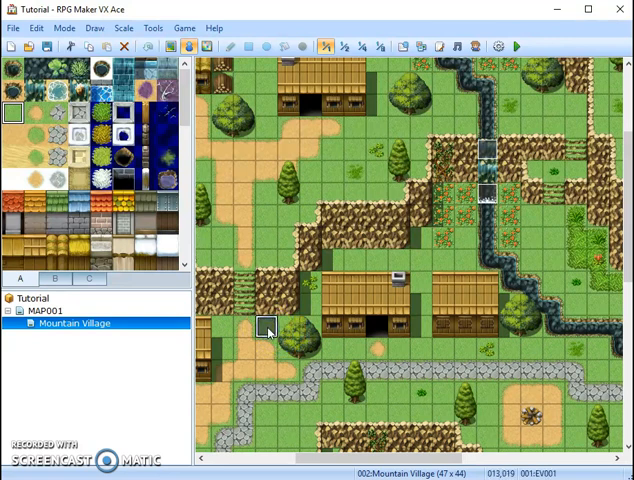
# Add a Set Move Route to village EV001 setting the player Transparent ON, with Wait for Completion
pyautogui.doubleClick(267, 327)
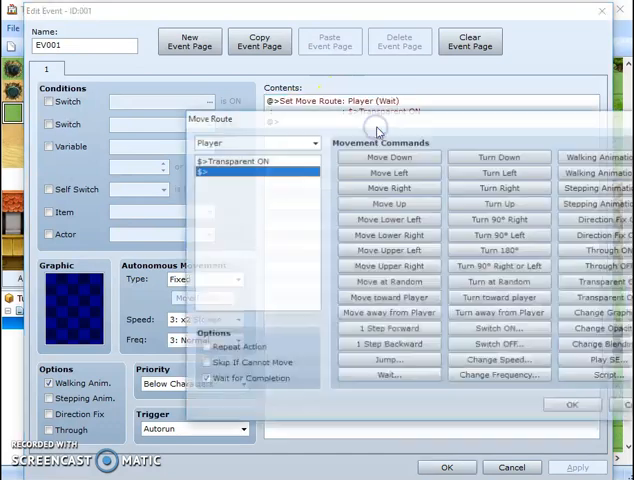
pyautogui.click(570, 404)
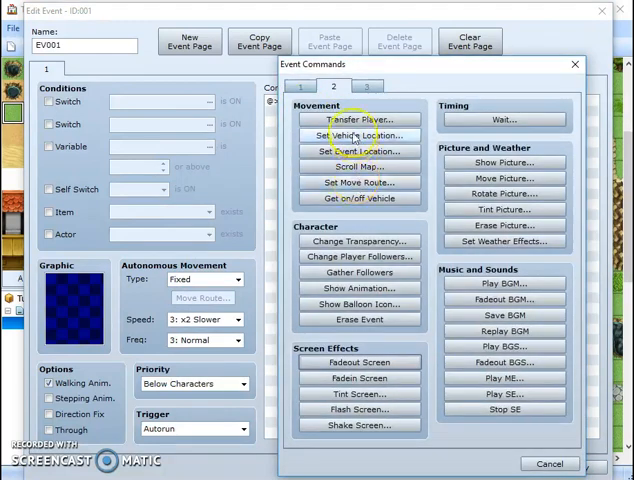
pyautogui.click(357, 183)
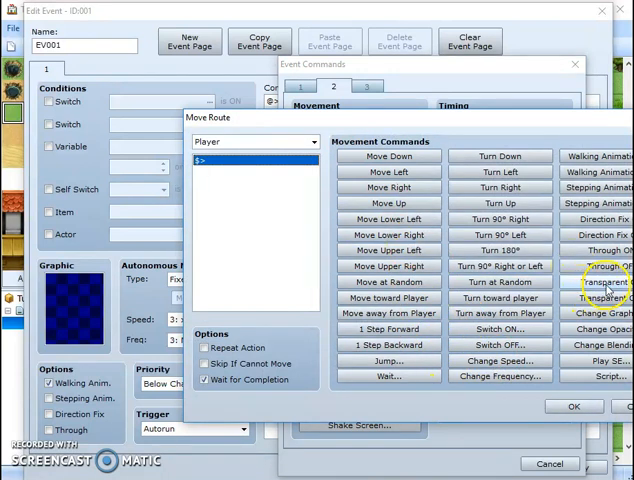
pyautogui.click(598, 282)
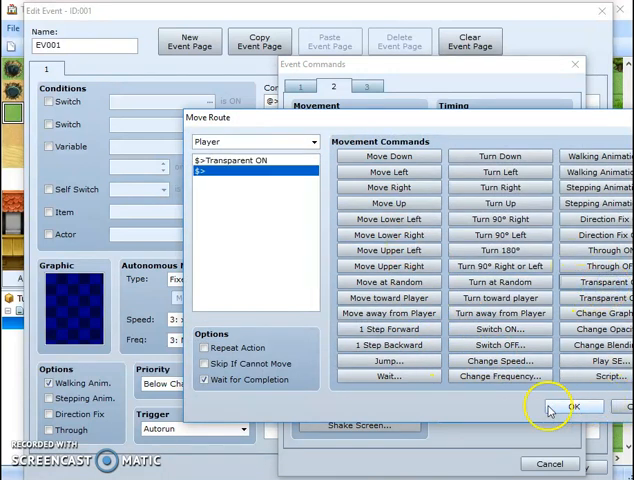
pyautogui.click(570, 406)
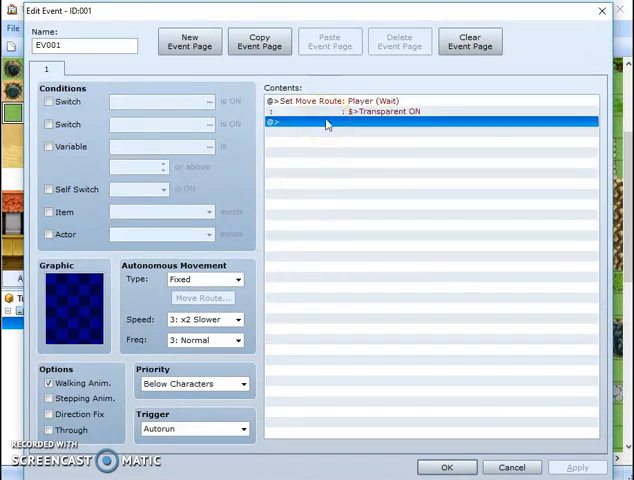
# Insert a Fadein Screen command after the move route and confirm the event
pyautogui.rightClick(330, 123)
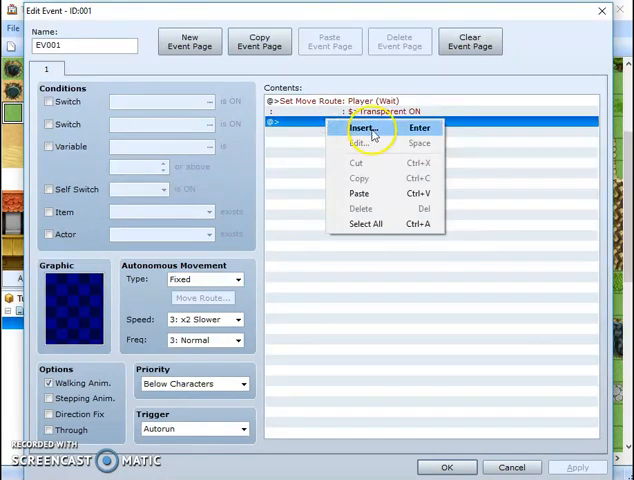
pyautogui.click(363, 128)
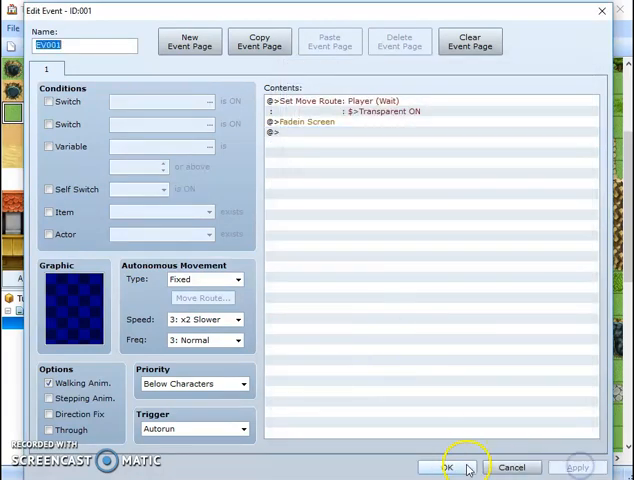
pyautogui.click(438, 467)
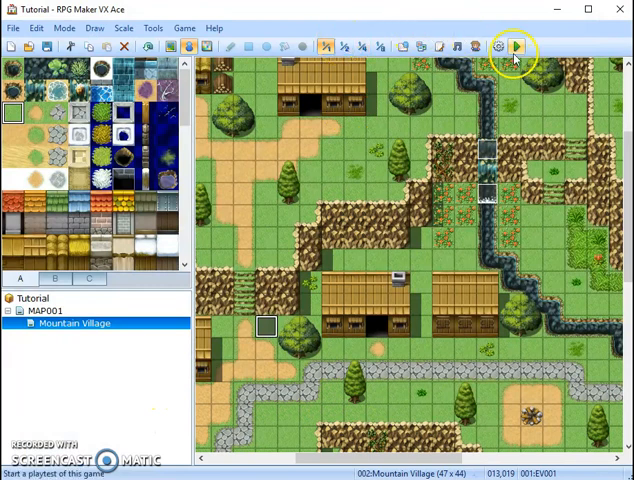
# Launch a playtest from the toolbar to run through the cutscene
pyautogui.click(517, 47)
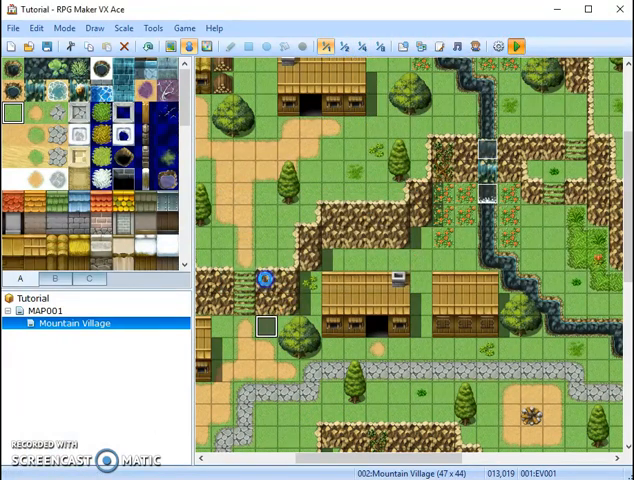
pyautogui.click(517, 46)
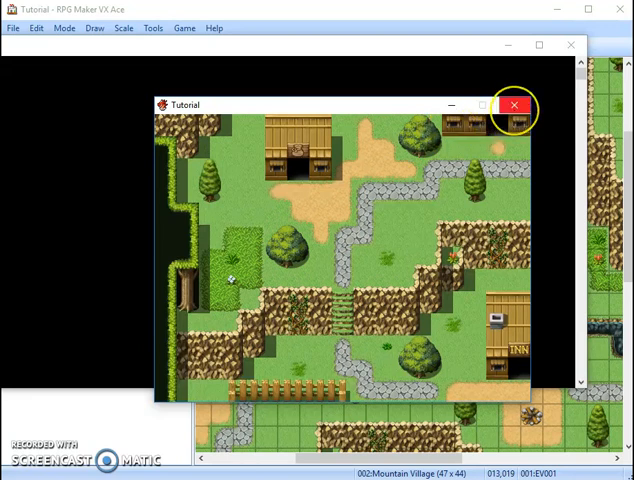
pyautogui.moveTo(516, 105)
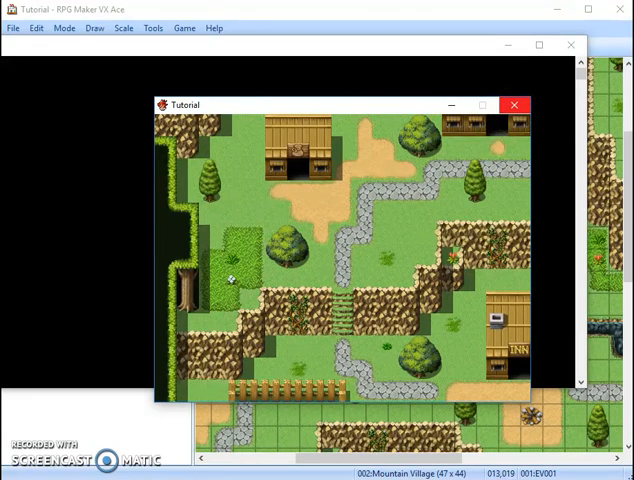